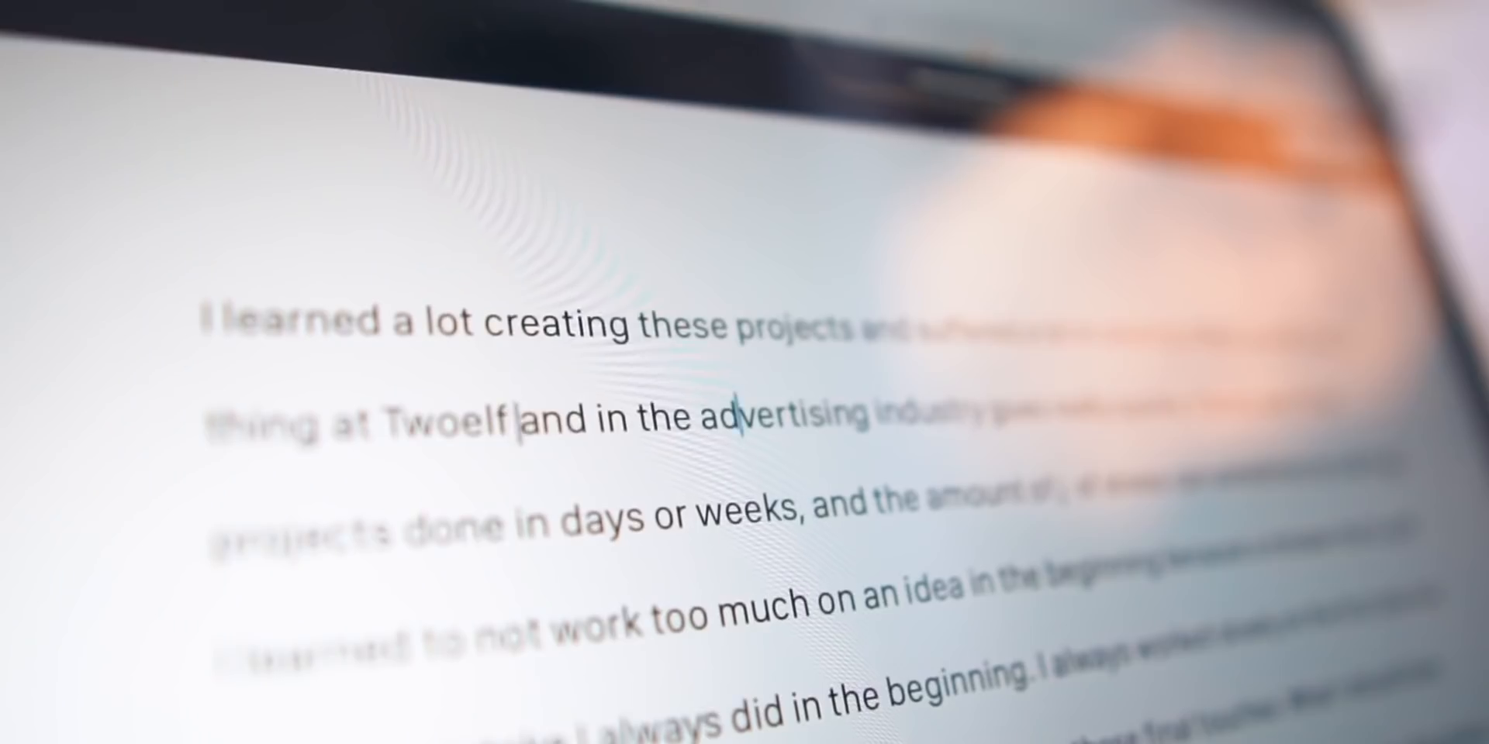
# Type the title 'COLOR THEORY' on the gradient Keynote title slide
pyautogui.moveTo(522, 418); pyautogui.dragTo(788, 527)
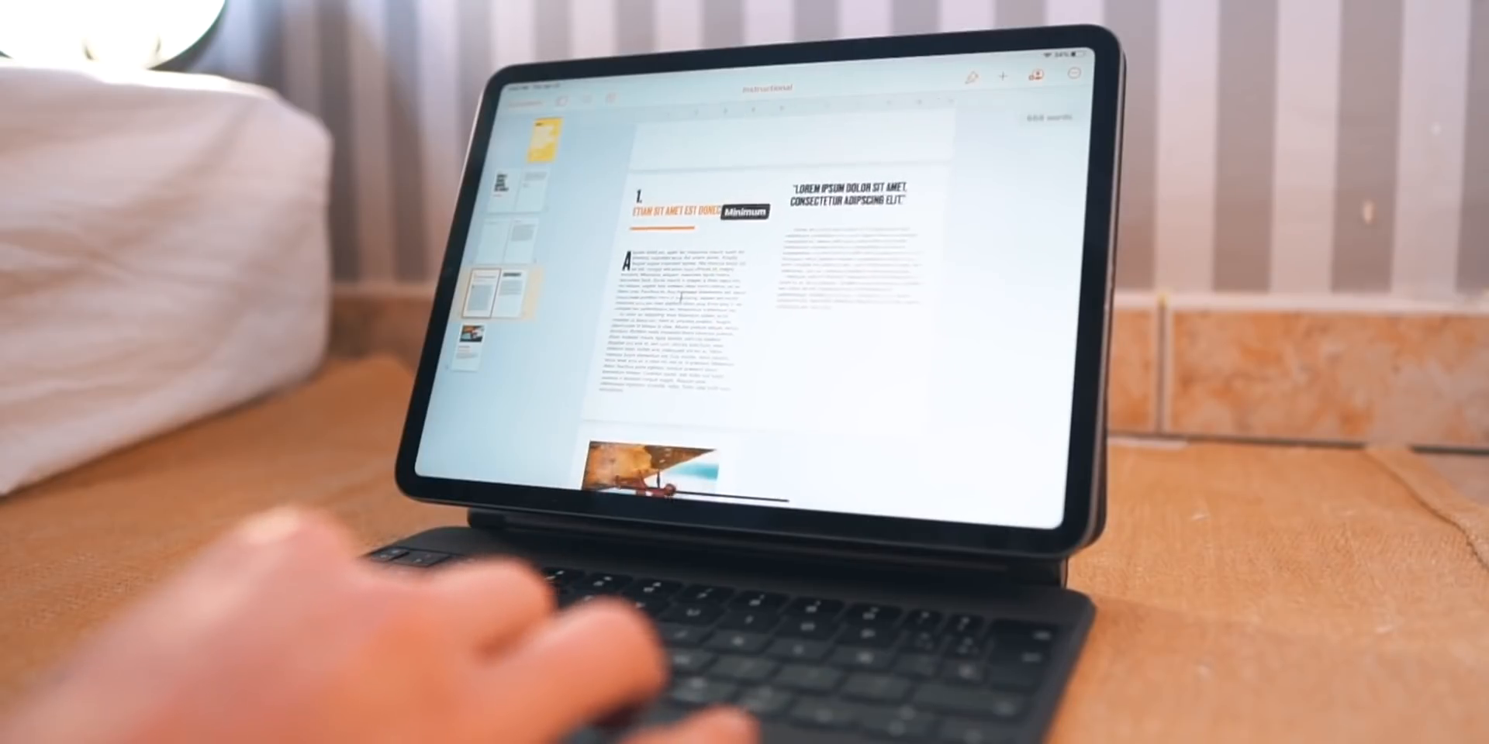
pyautogui.scroll(-3)
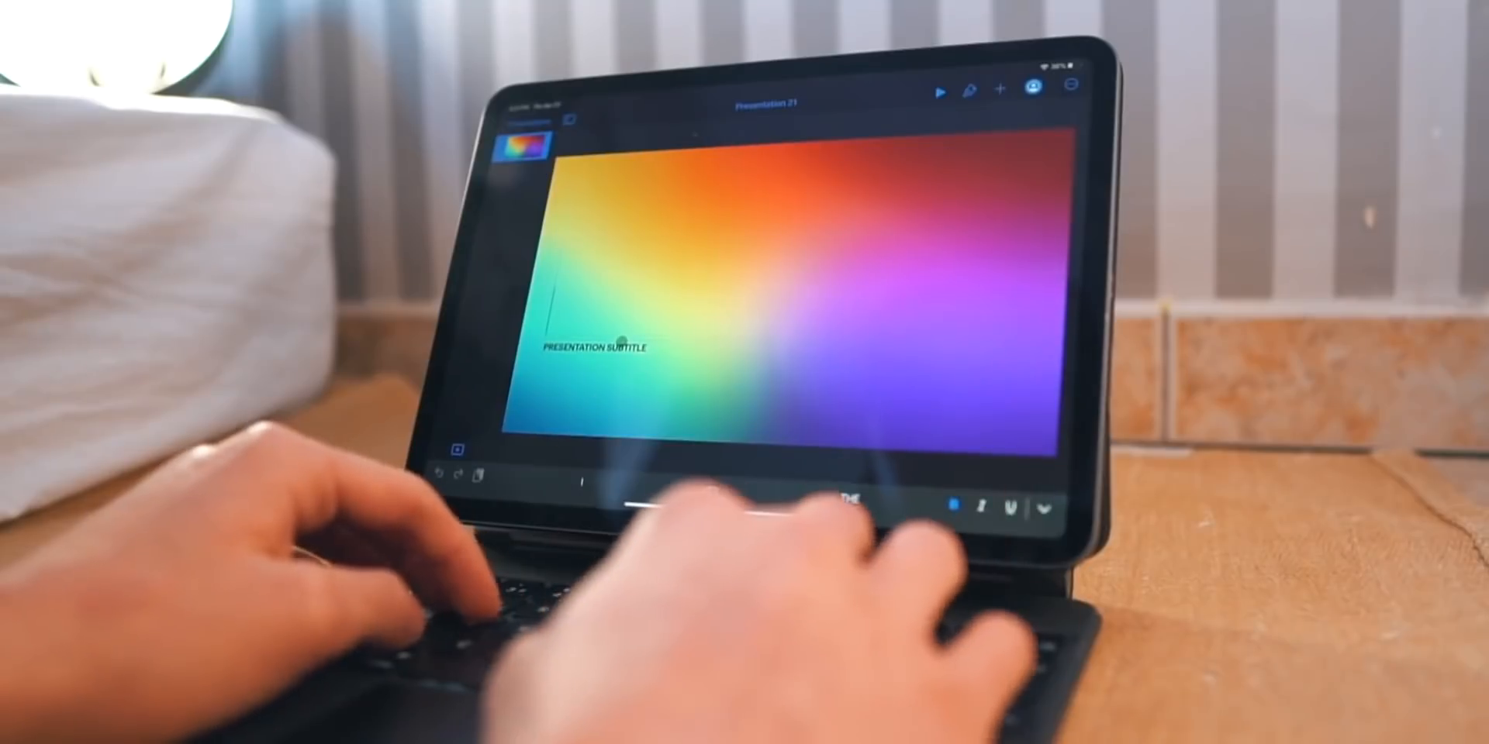
pyautogui.write('COLOR THEORY')
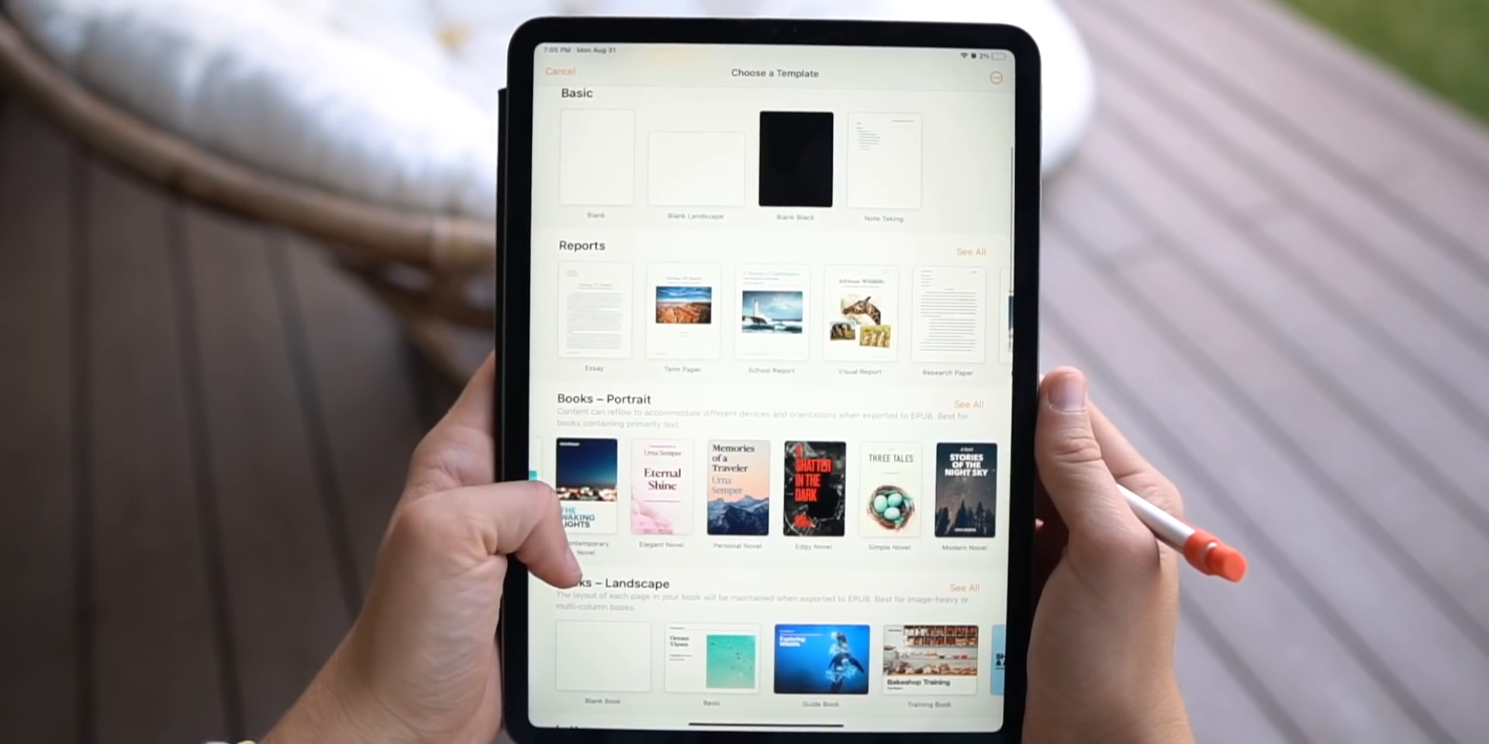
pyautogui.scroll(-3)
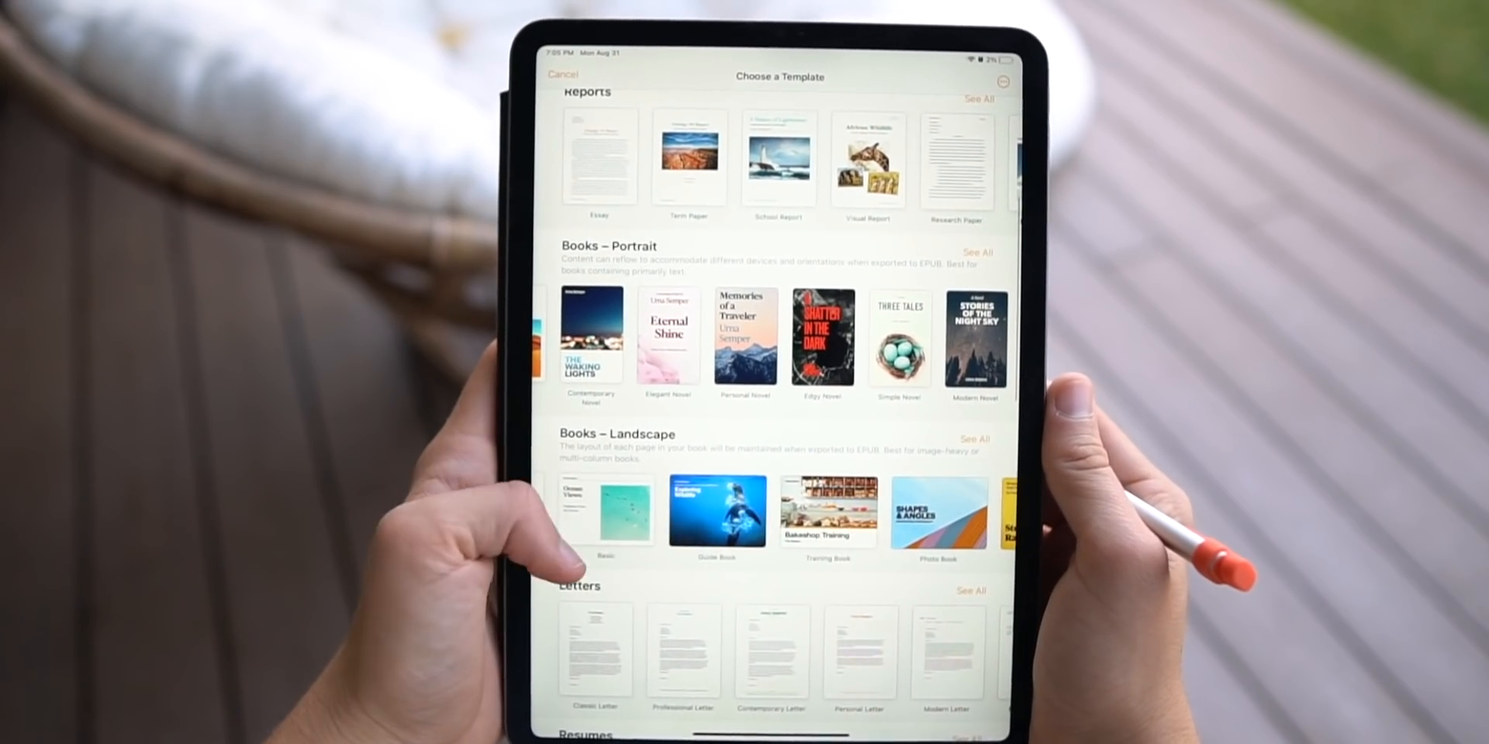
pyautogui.scroll(-3)
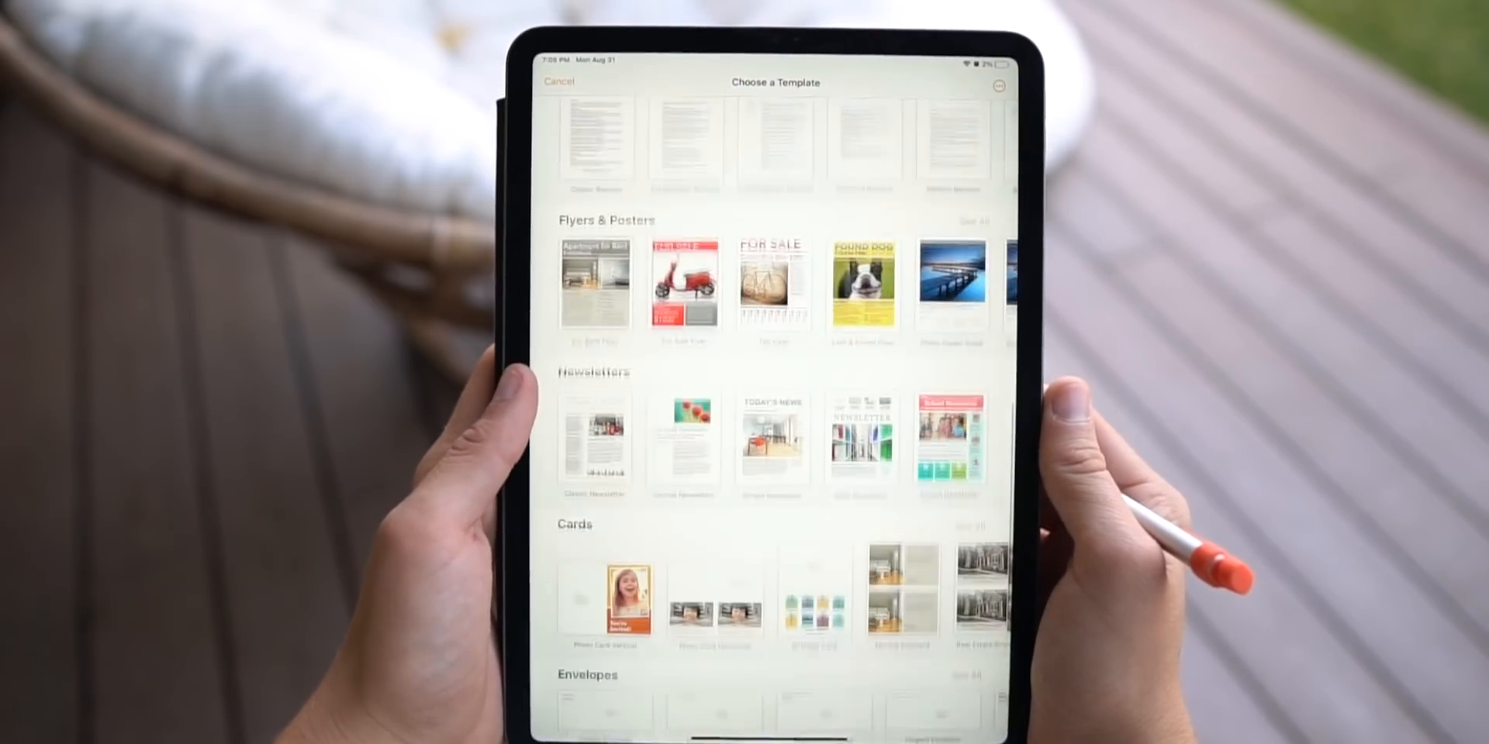